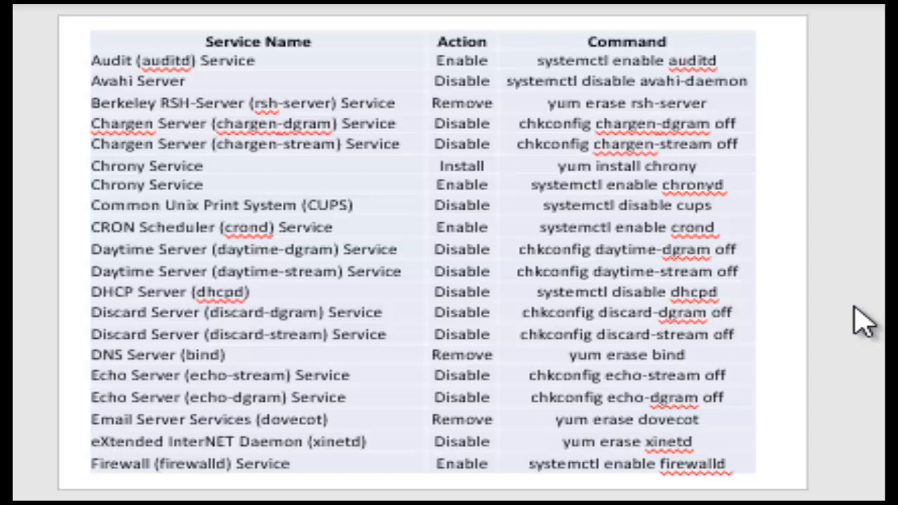
pyautogui.scroll(-3)
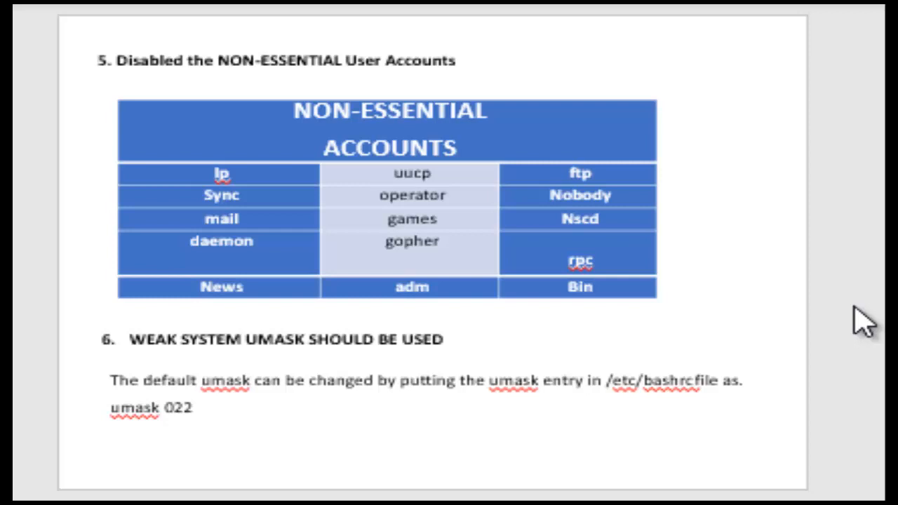
pyautogui.scroll(-3)
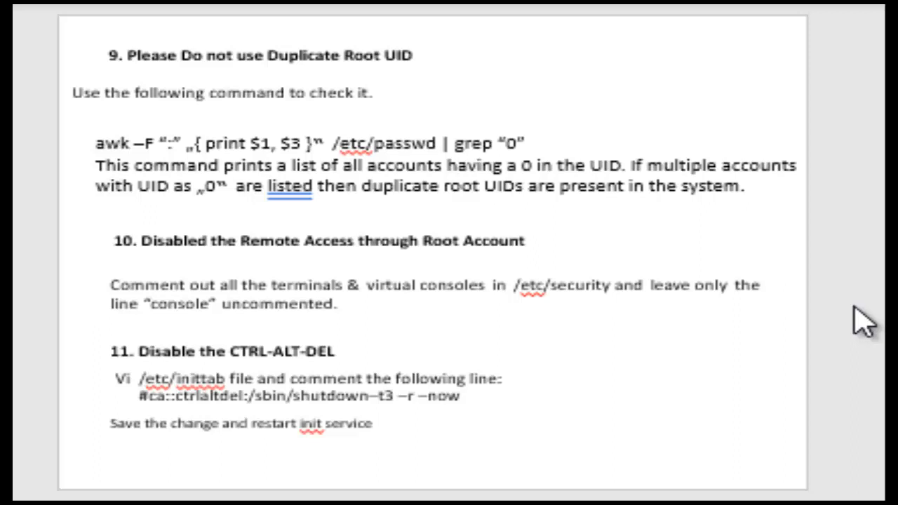
pyautogui.scroll(-3)
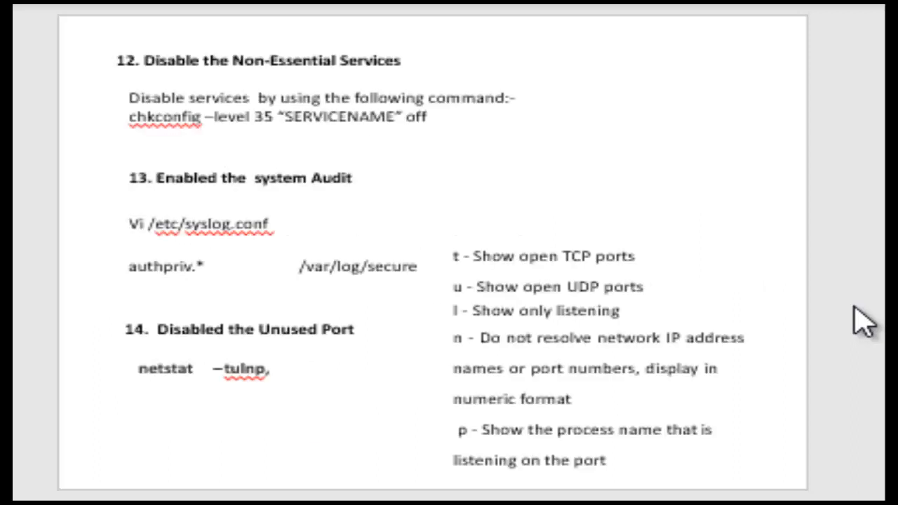